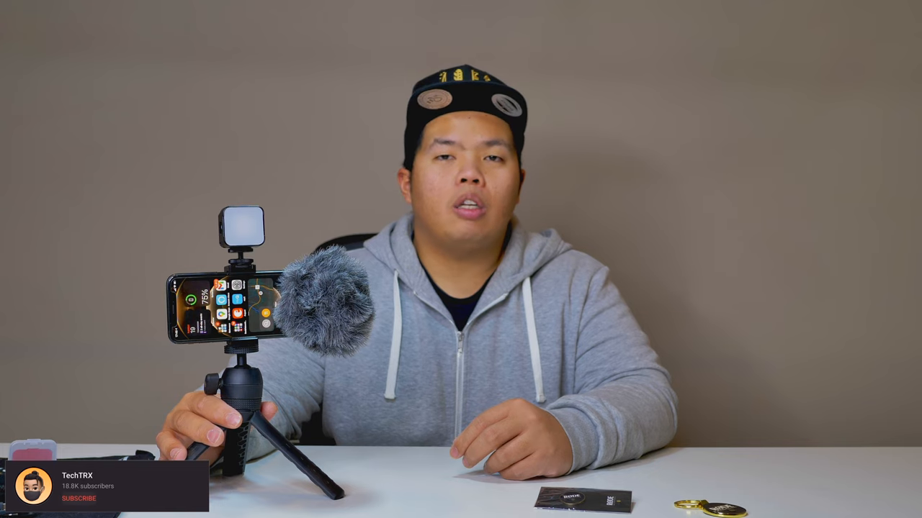
left_click(78, 498)
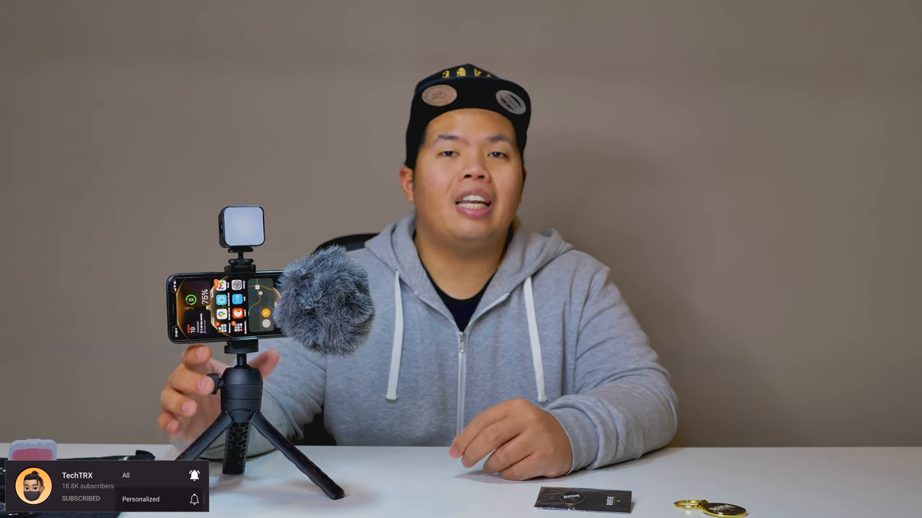